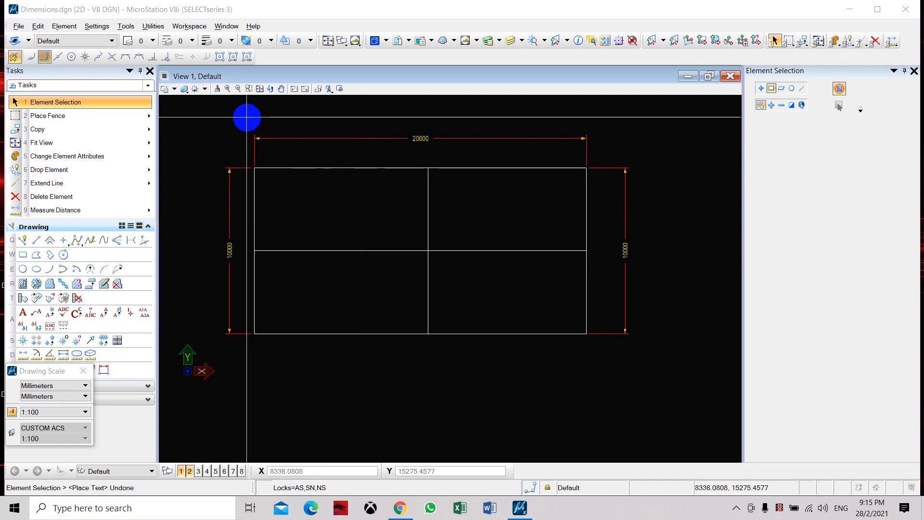
mouse_move(431, 201)
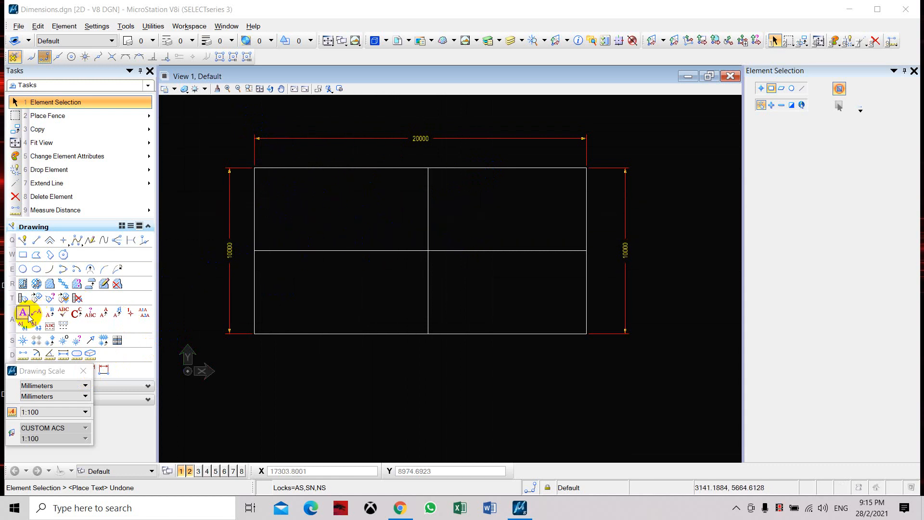
Step: Start Place Text and review the current text style list with Text 2.5mm active
left_click(23, 312)
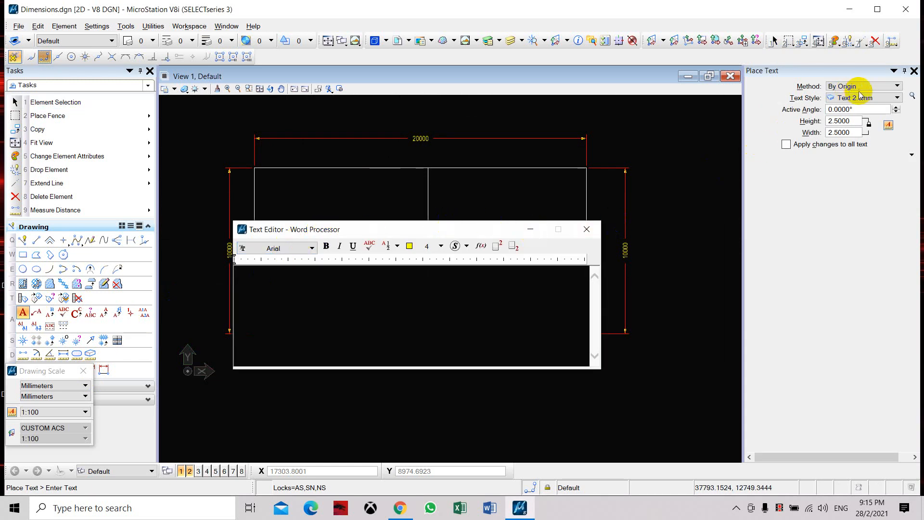
left_click(897, 98)
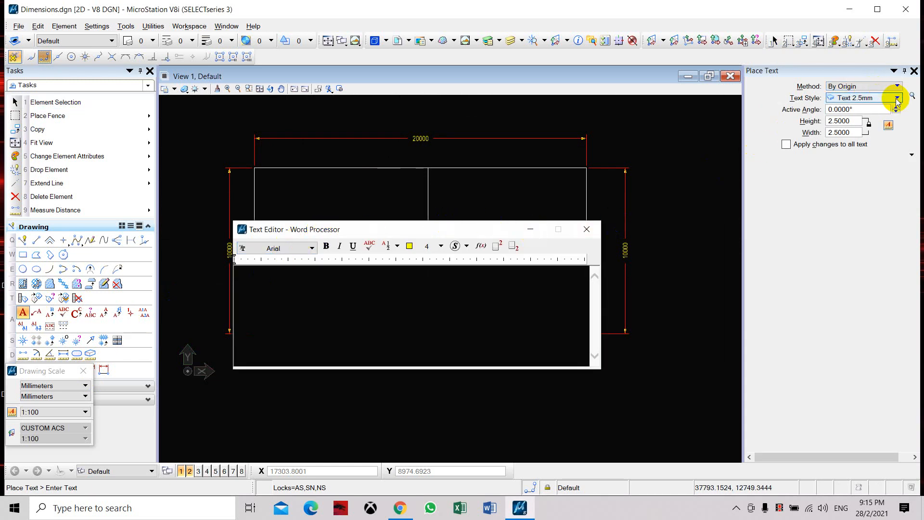
mouse_move(869, 104)
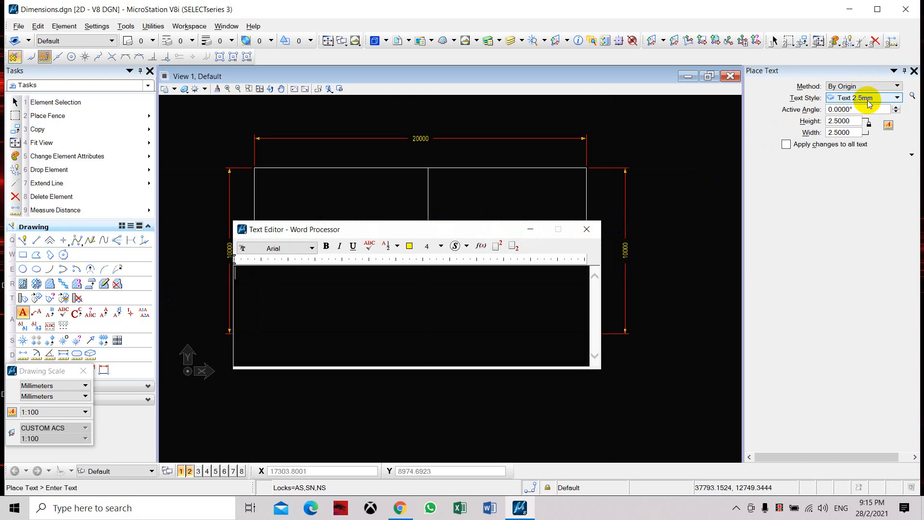
mouse_move(911, 98)
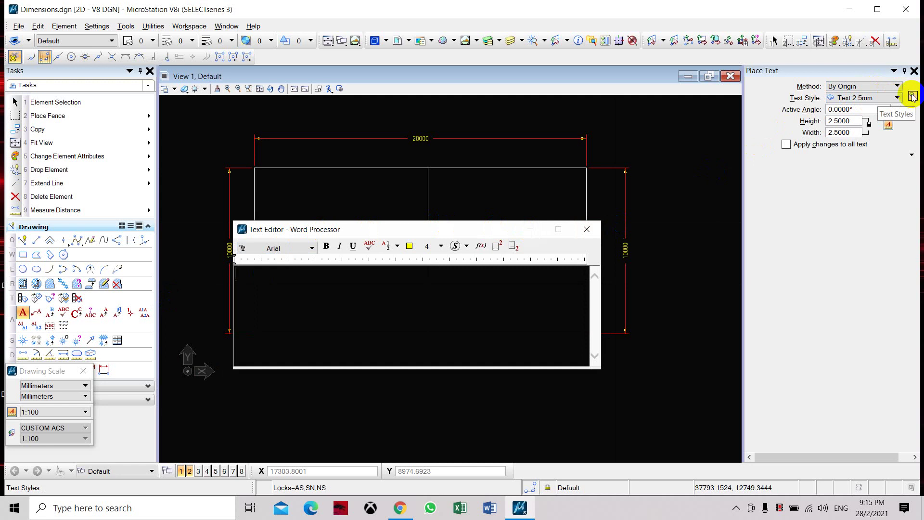
Step: Create a new text style named Text 3mm with height 3
left_click(912, 98)
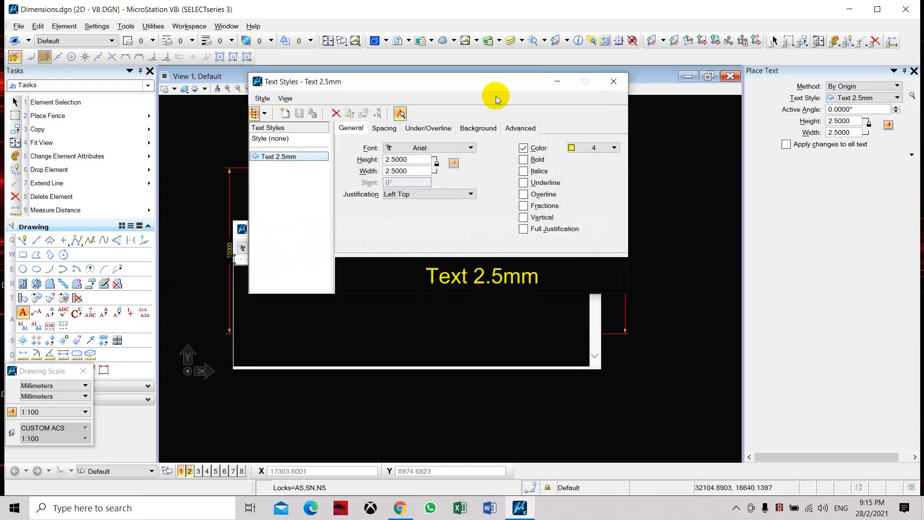
left_click(284, 113)
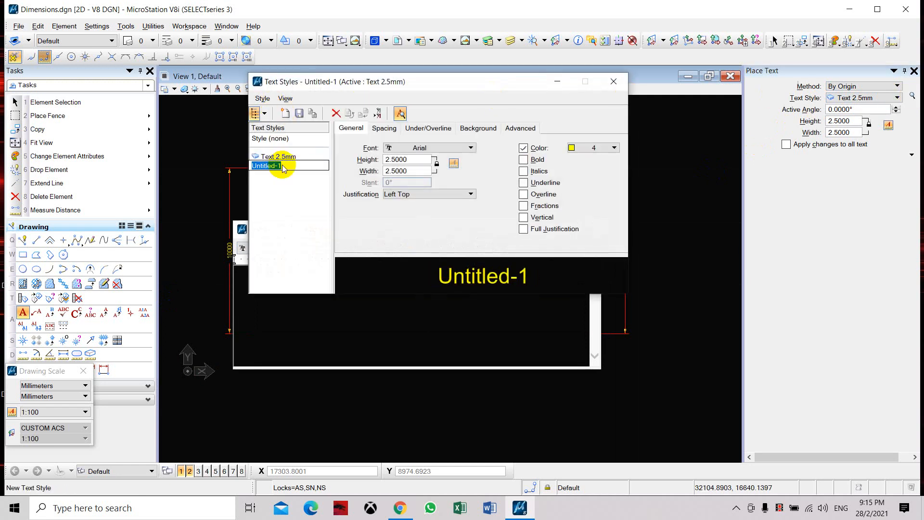
type("tEXT")
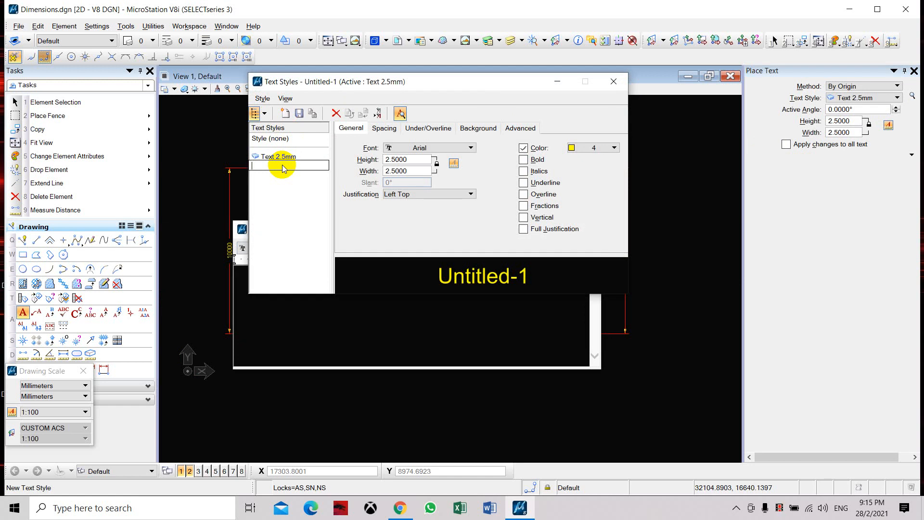
type("Tex")
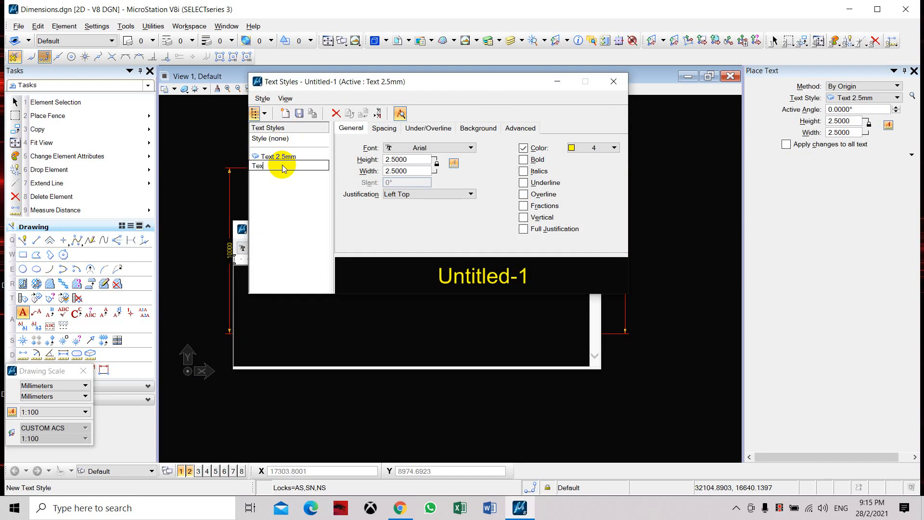
type("Text 3mm")
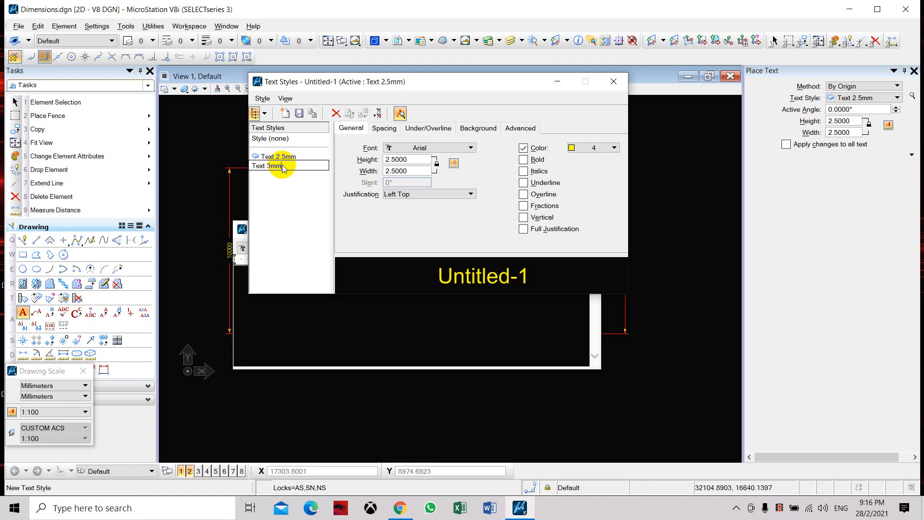
left_click(275, 165)
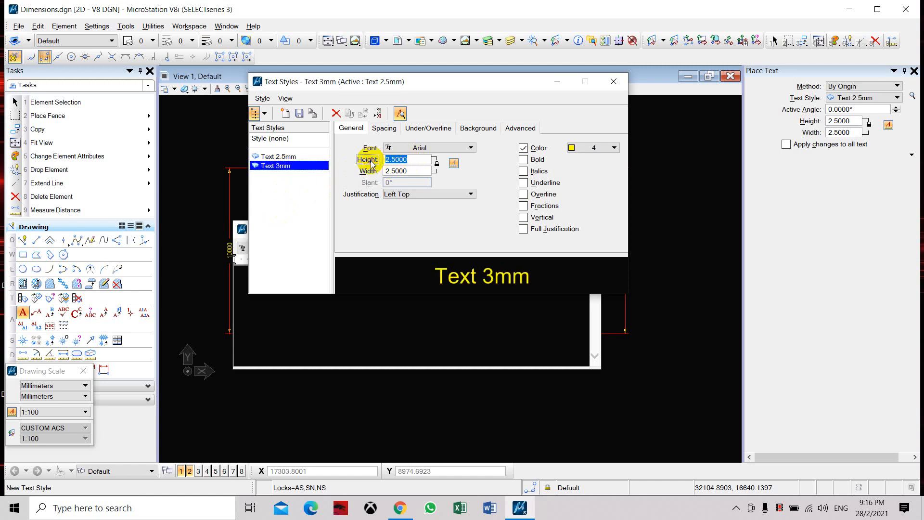
type("3")
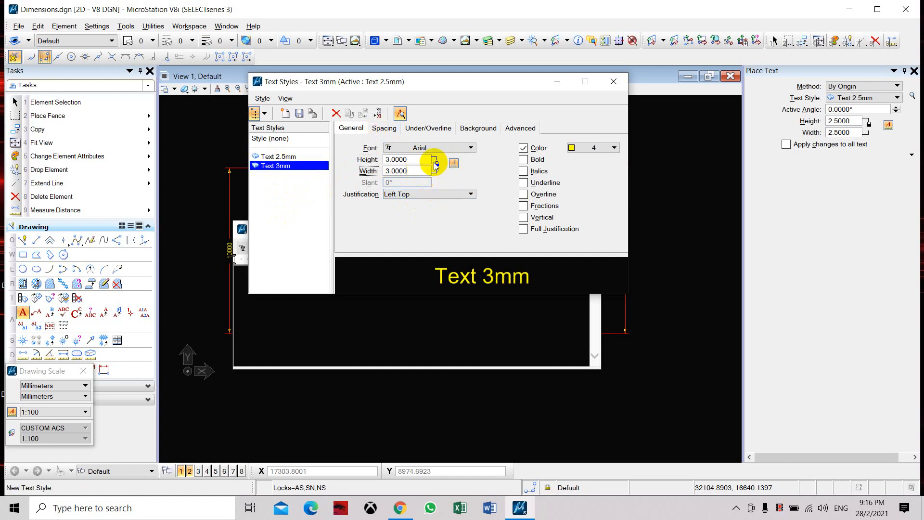
mouse_move(412, 169)
type("2.5000")
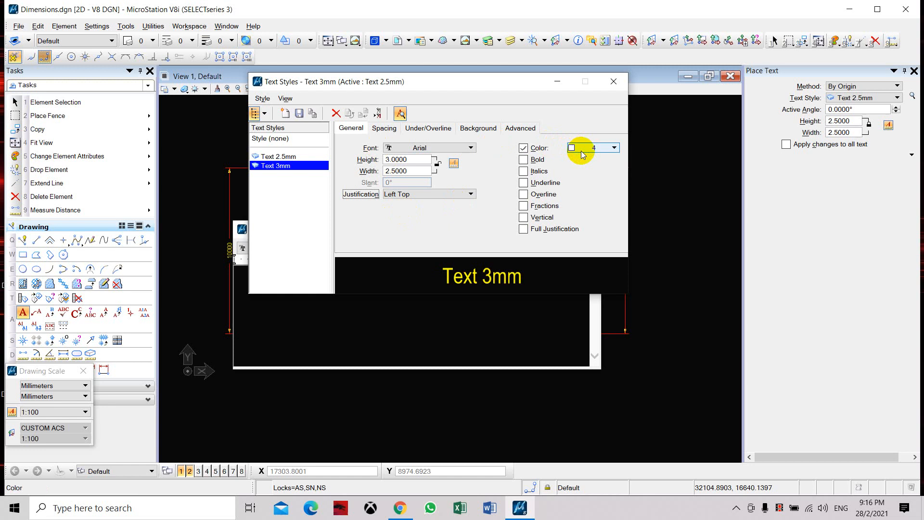
Step: Set the Text 3mm style colour to red, review its other settings and close Text Styles
left_click(614, 148)
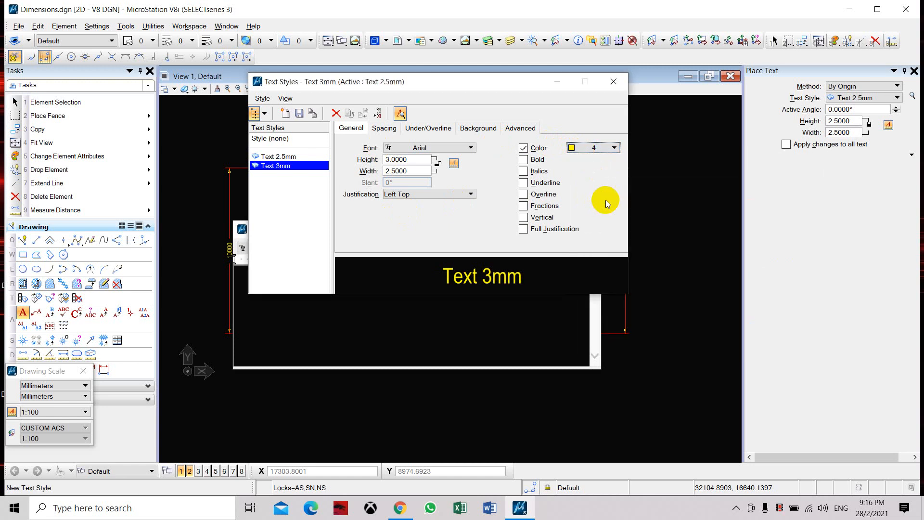
left_click(614, 147)
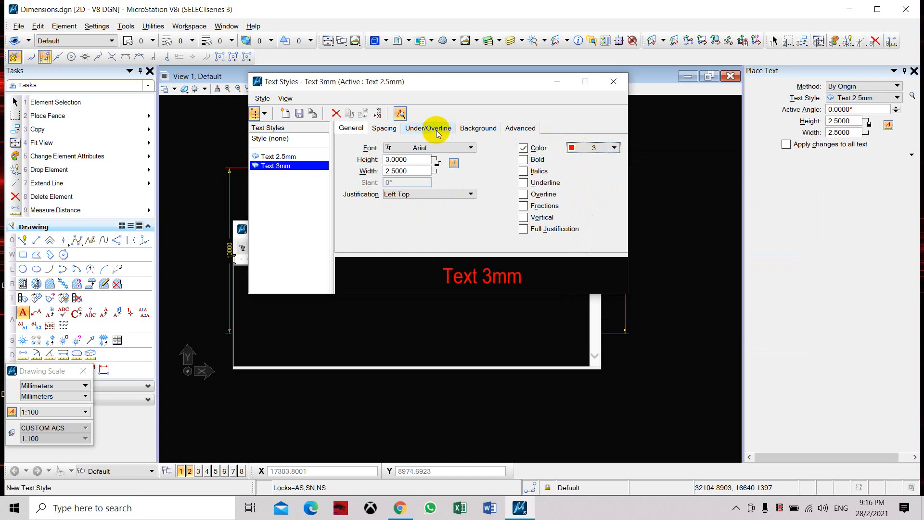
left_click(383, 128)
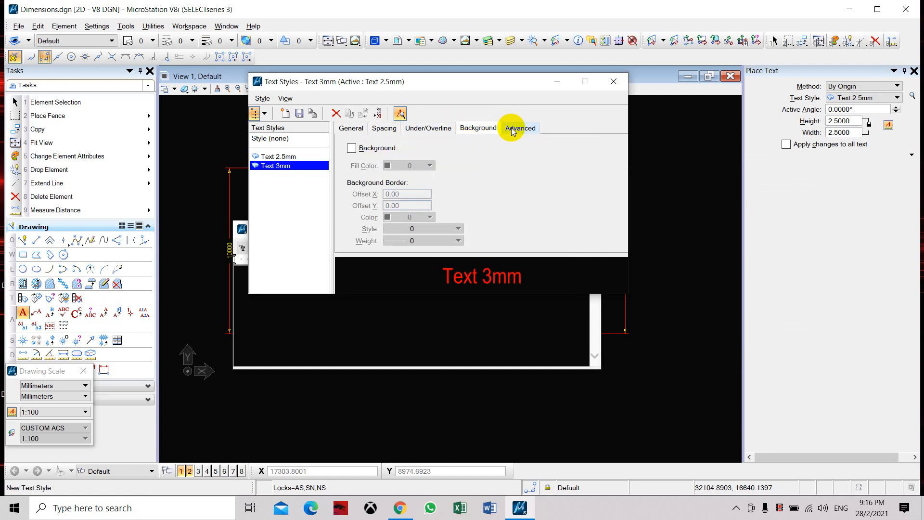
left_click(519, 128)
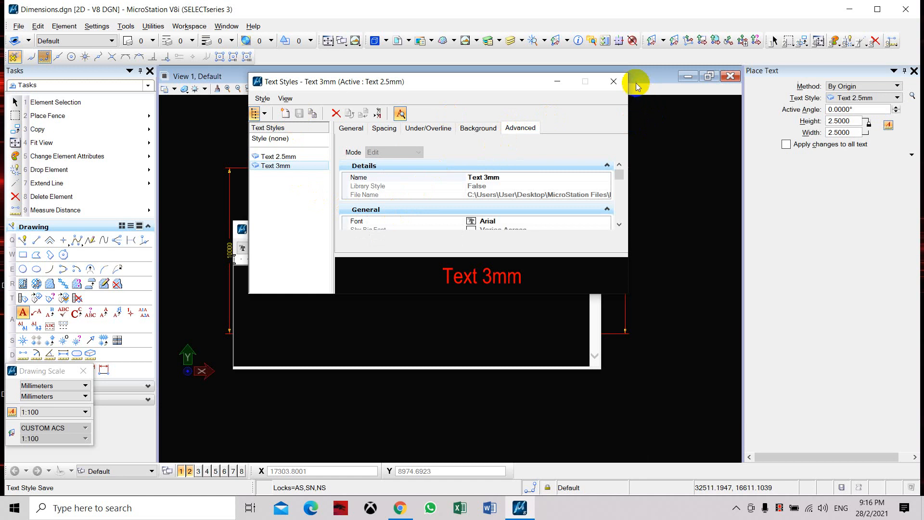
left_click(613, 81)
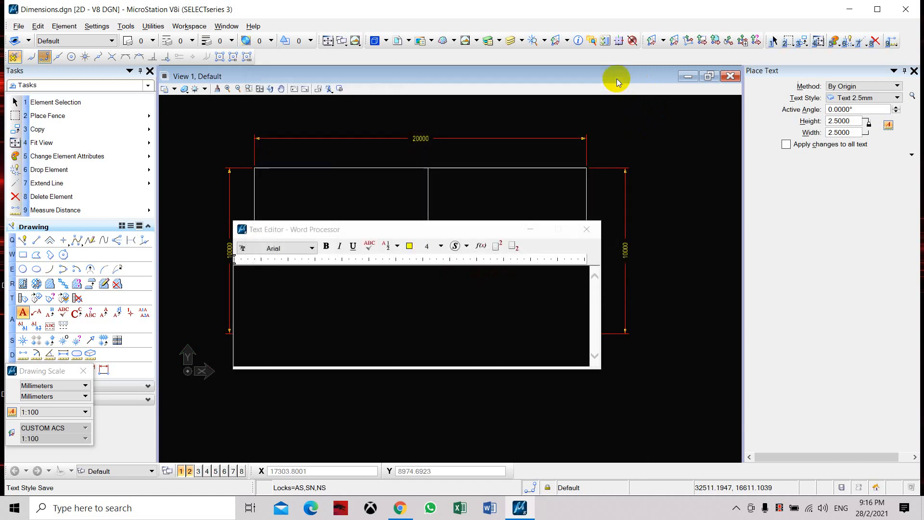
Step: Make Text 3mm current and enter the two-line label ROOM 1 / MANAGERS OFFICE
left_click(894, 97)
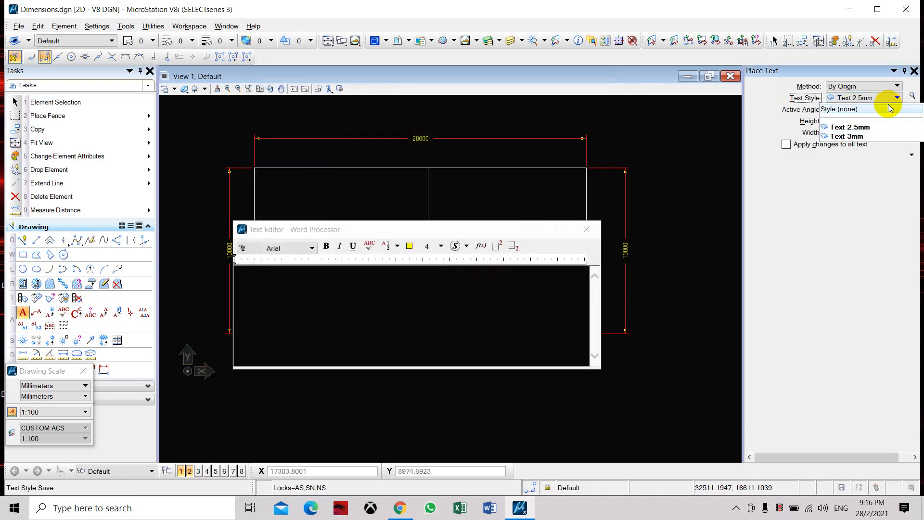
left_click(847, 137)
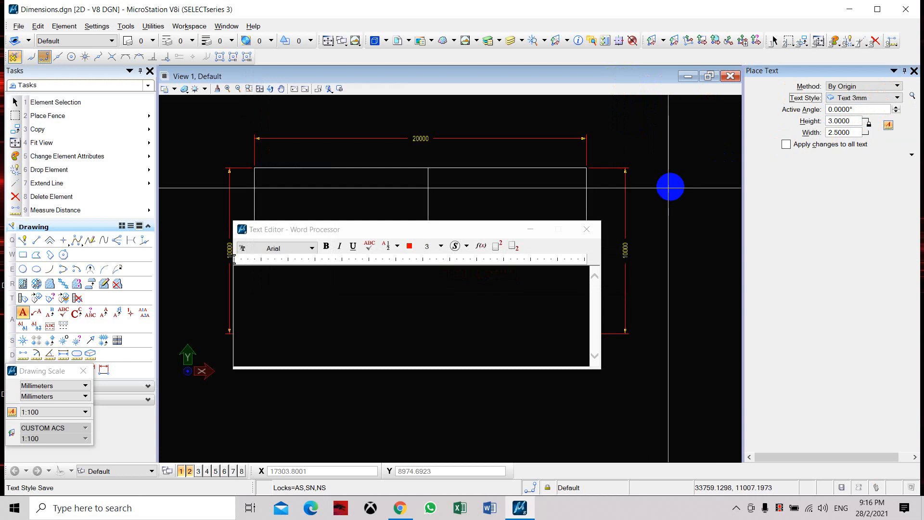
mouse_move(587, 229)
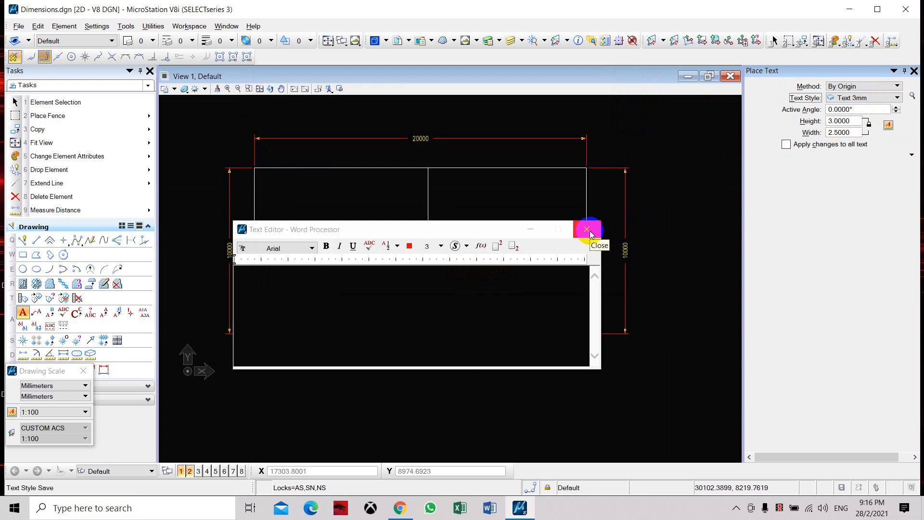
mouse_move(301, 283)
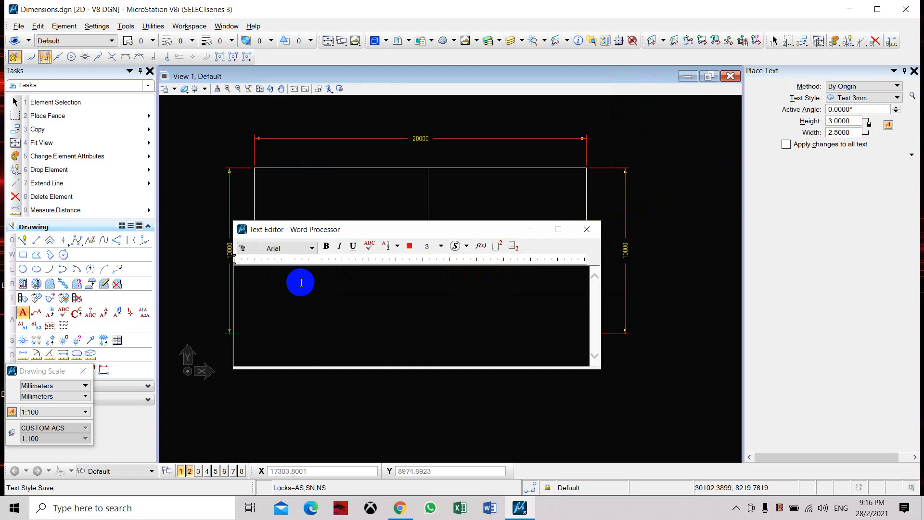
type("room")
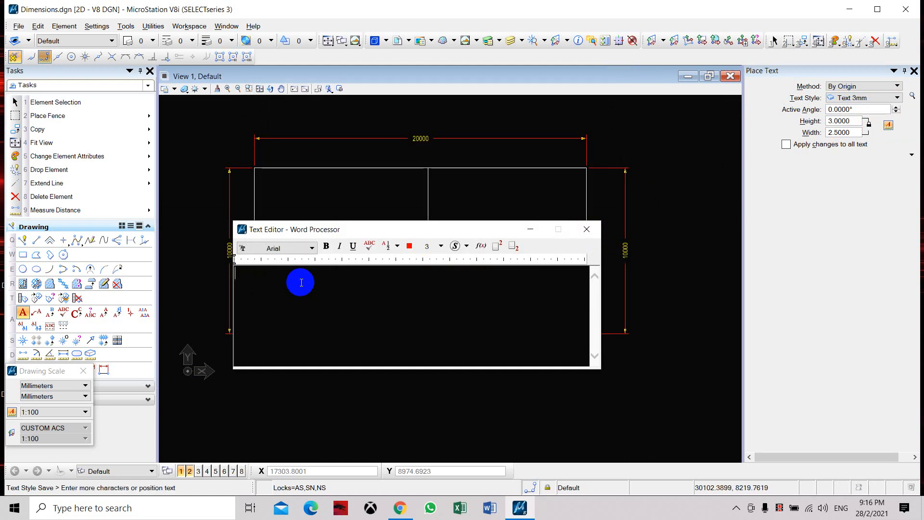
type("ROOM 1")
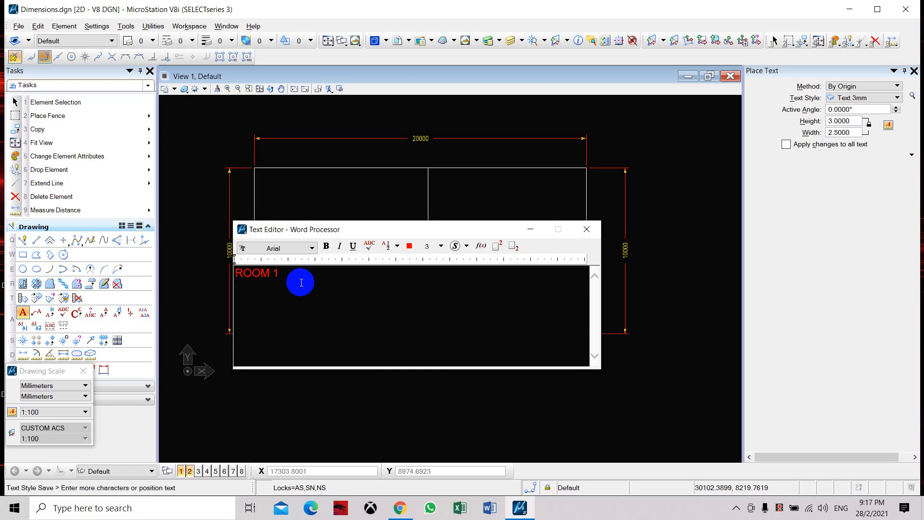
type("MANAGER")
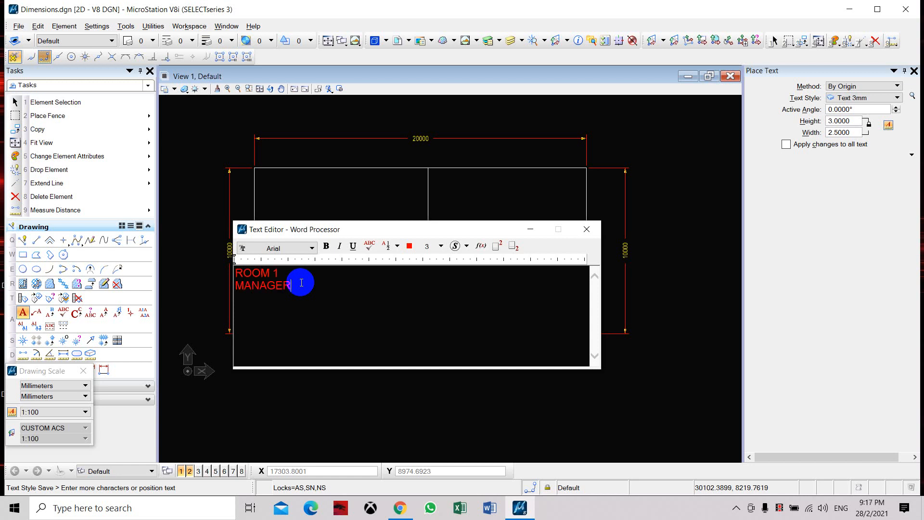
type("S")
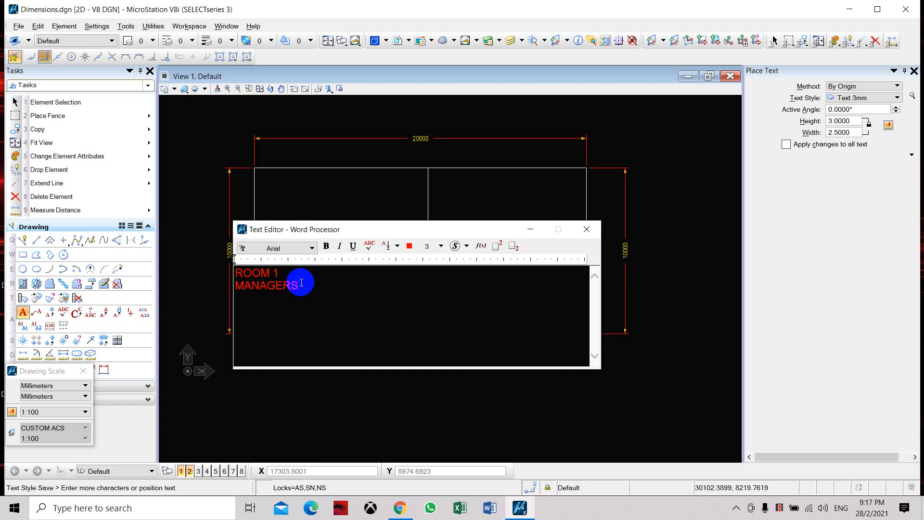
type("OFFICE")
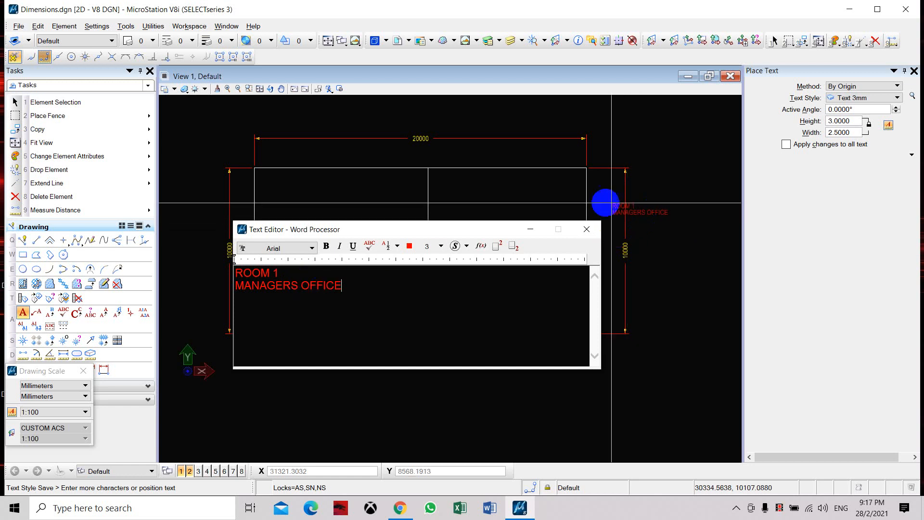
mouse_move(295, 190)
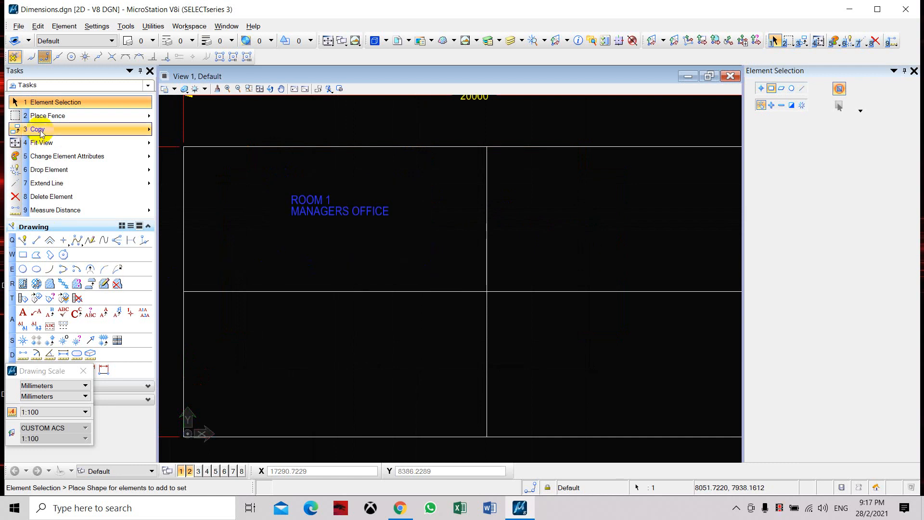
Step: Copy the ROOM 1 MANAGERS OFFICE label into the other three rooms
left_click(37, 129)
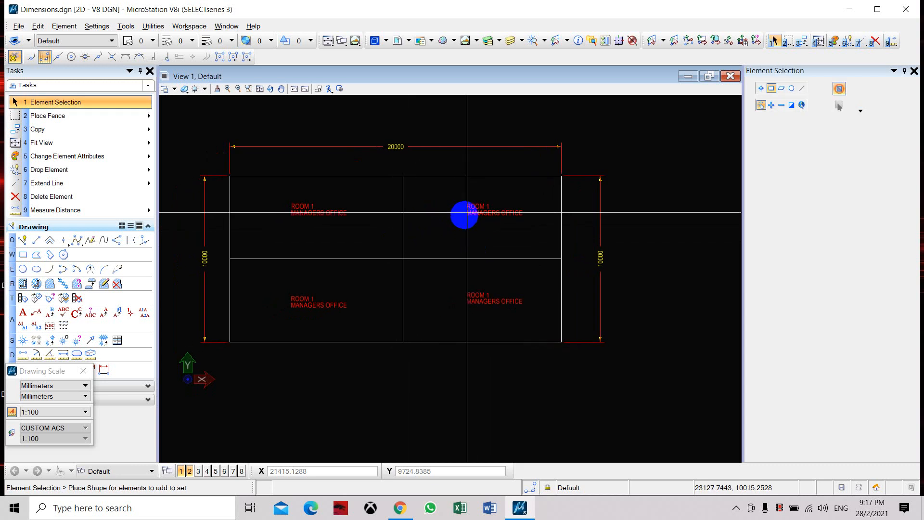
mouse_move(252, 303)
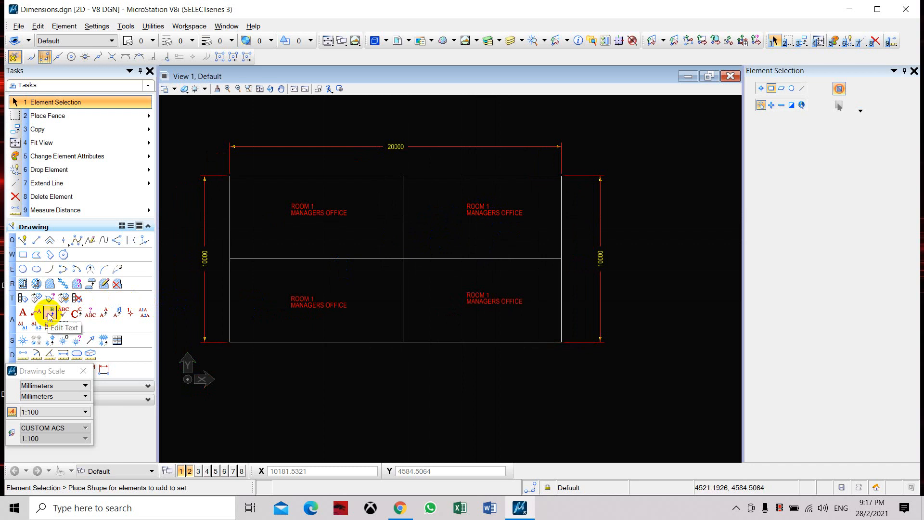
Step: Edit the top-right label to read ROOM 2 / OFFICE SPACE 1 and apply it
left_click(50, 312)
type("ROOM 2")
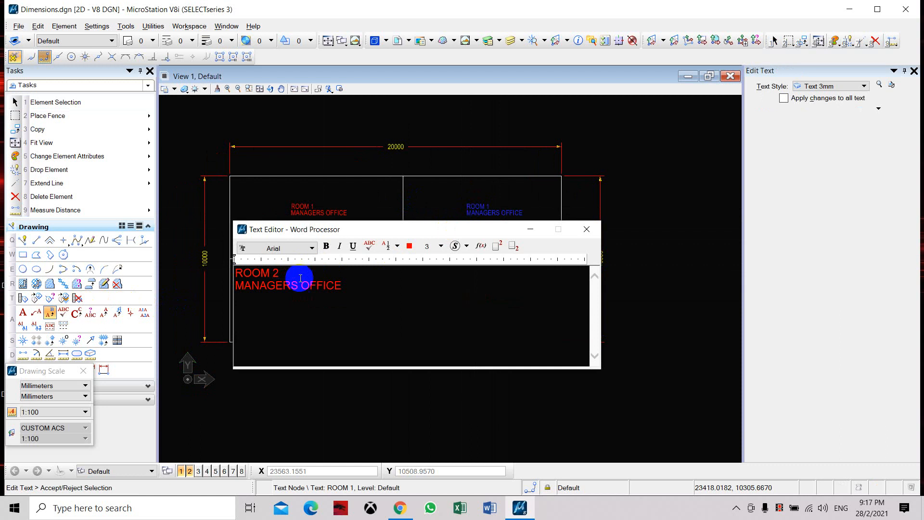
double_click(266, 285)
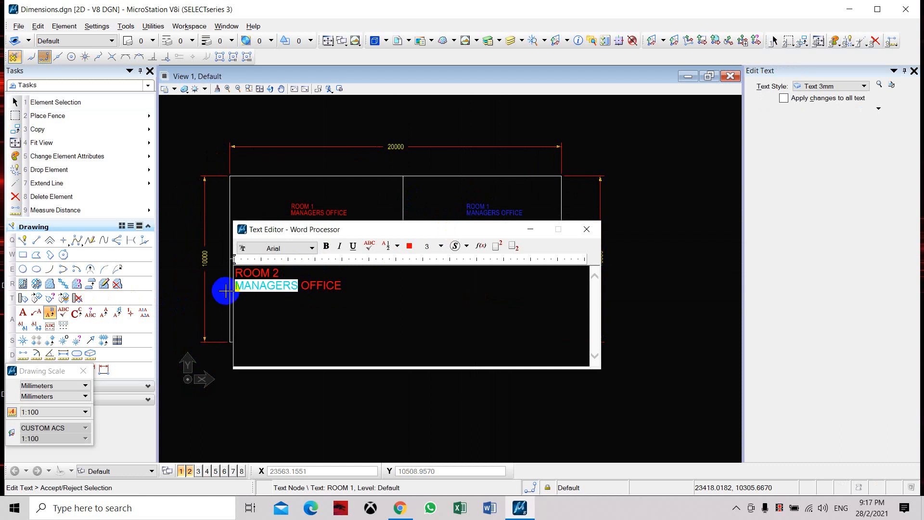
key("Delete")
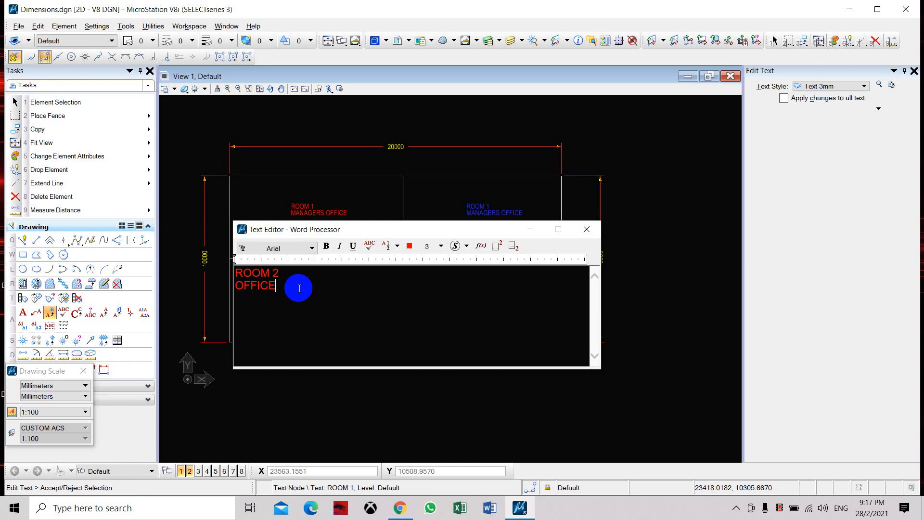
type("SPACE")
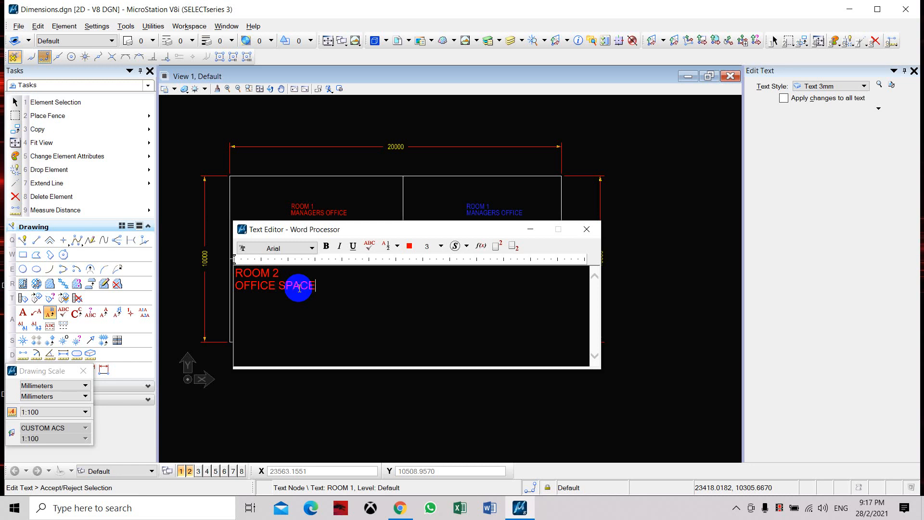
type("1")
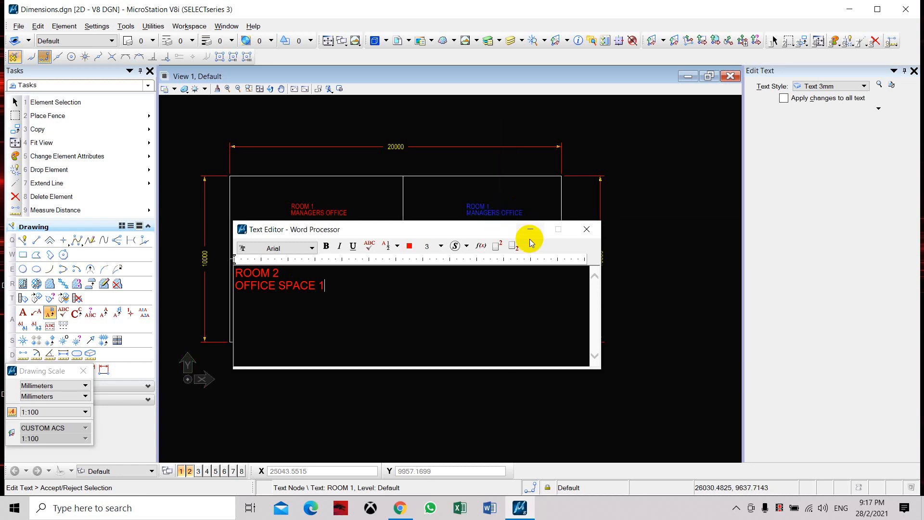
left_click(624, 248)
type("3")
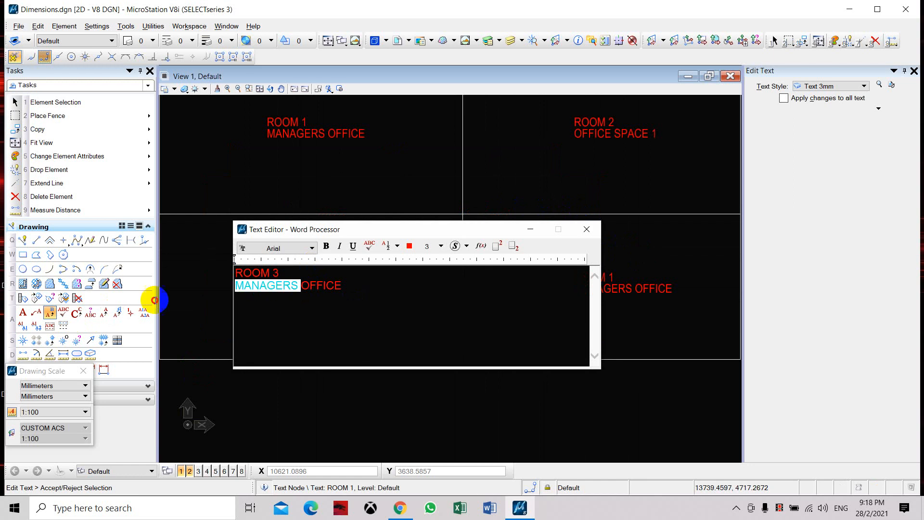
Step: Edit the bottom labels to ROOM 3 / OPEN OFFICE and ROOM 4 / ASST MNGR OFFICE
type("OPE")
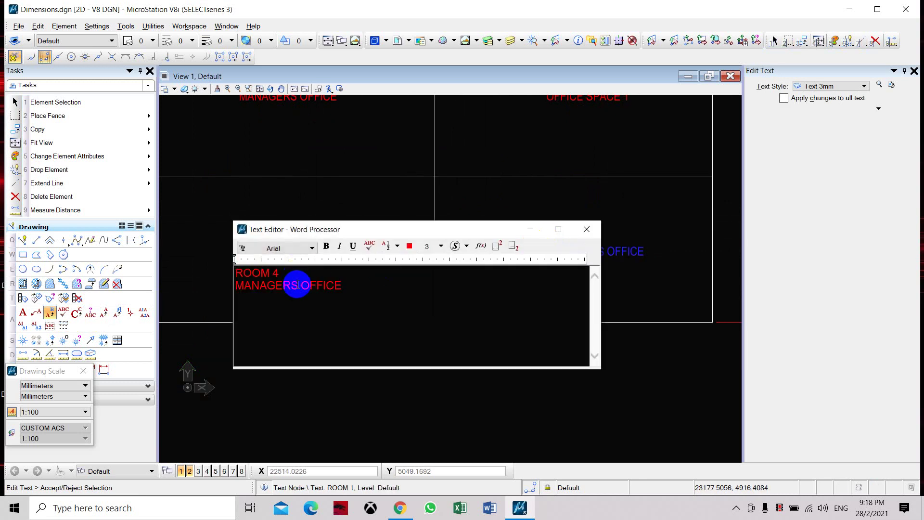
double_click(266, 285)
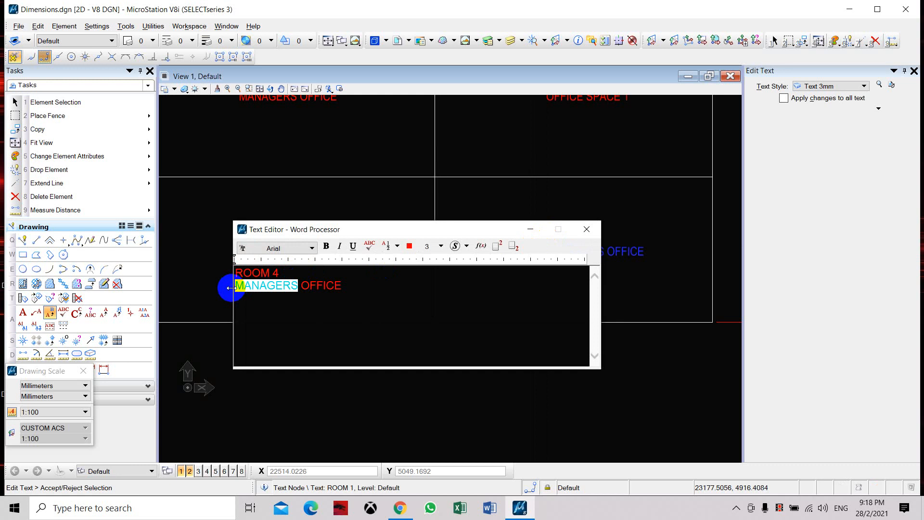
type("ASST")
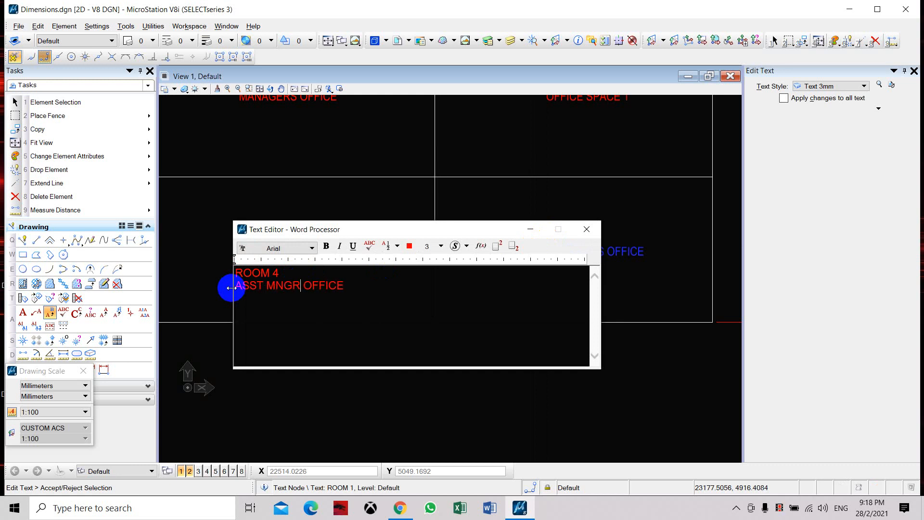
left_click(571, 226)
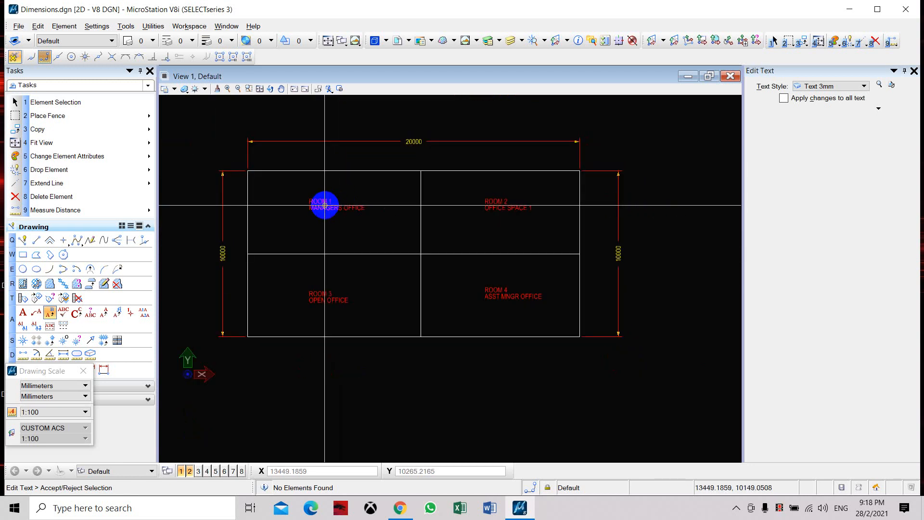
mouse_move(327, 211)
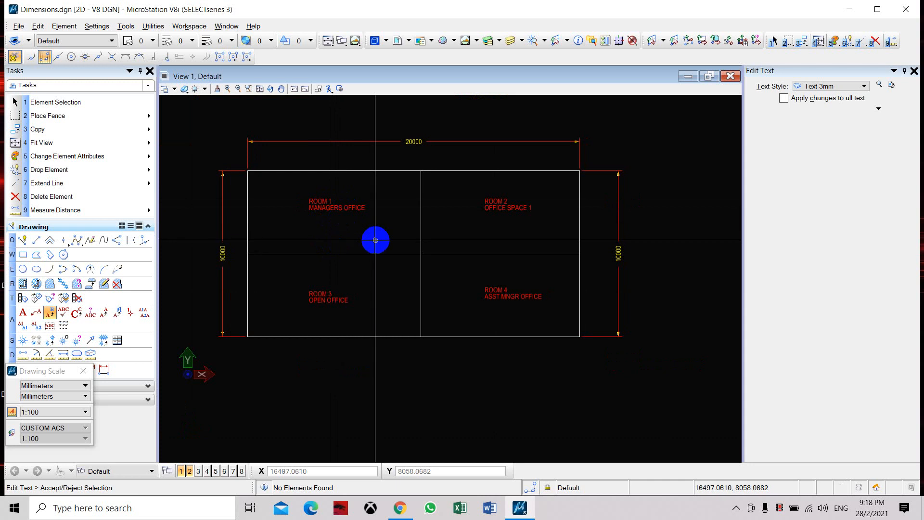
mouse_move(381, 205)
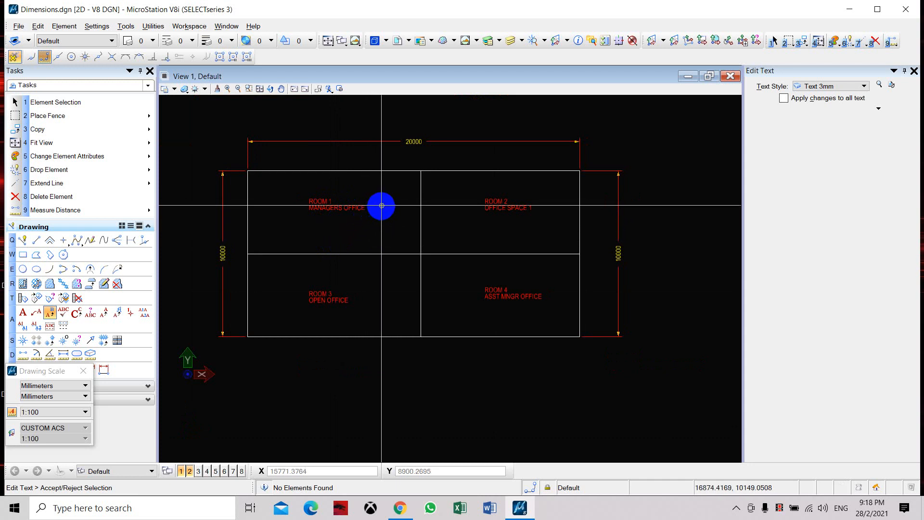